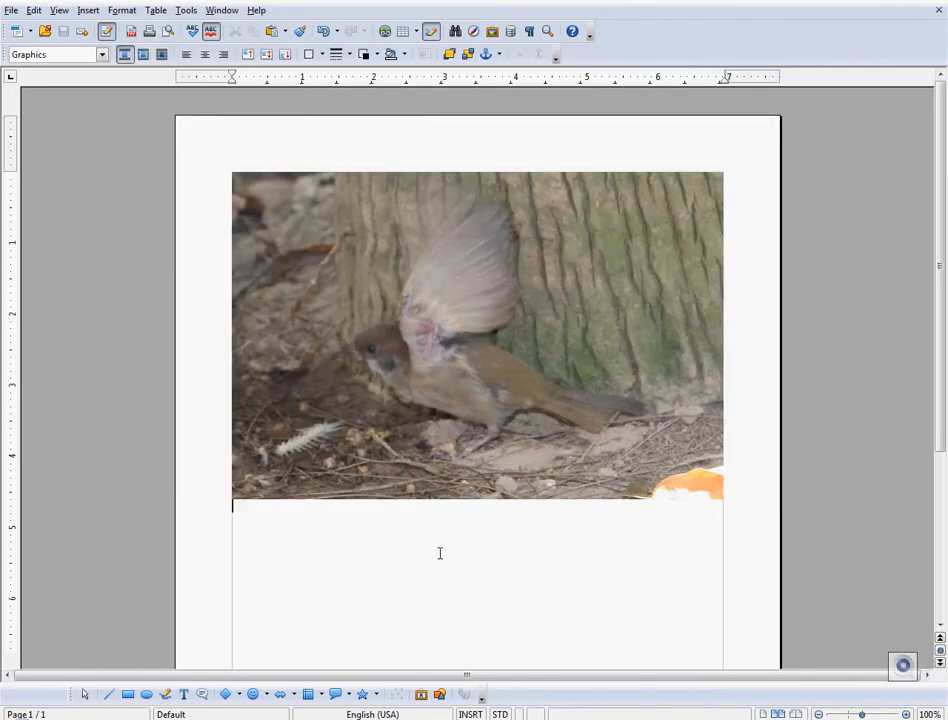
Draw a light blue rectangle across the bottom edge of the bird photo
left_click_drag(296, 360, 472, 545)
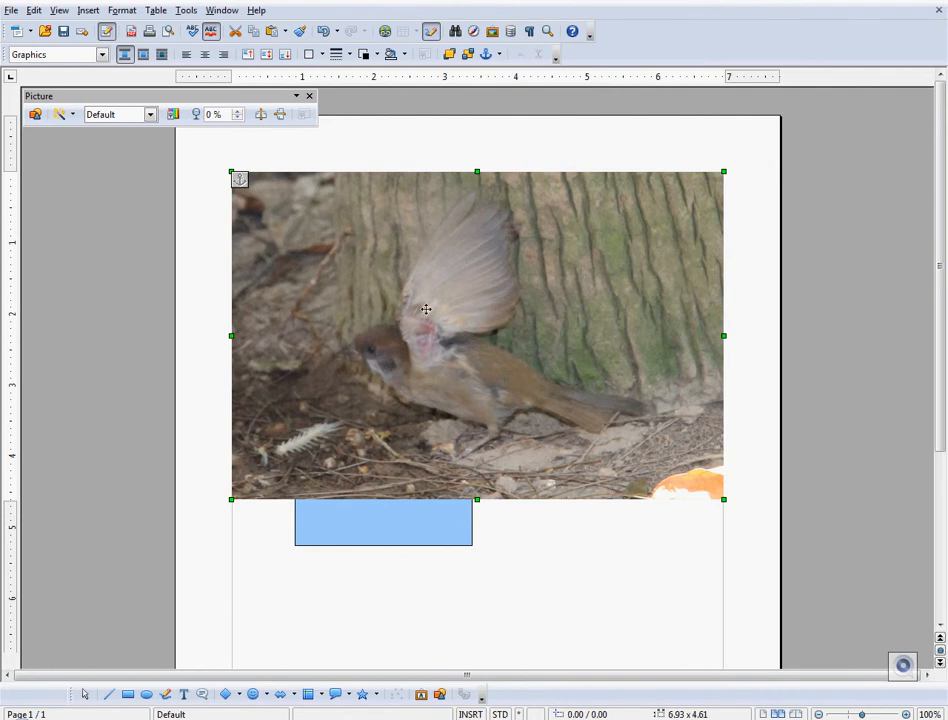
Send the bird photo to the back so both blue rectangles show in front of it
right_click(427, 308)
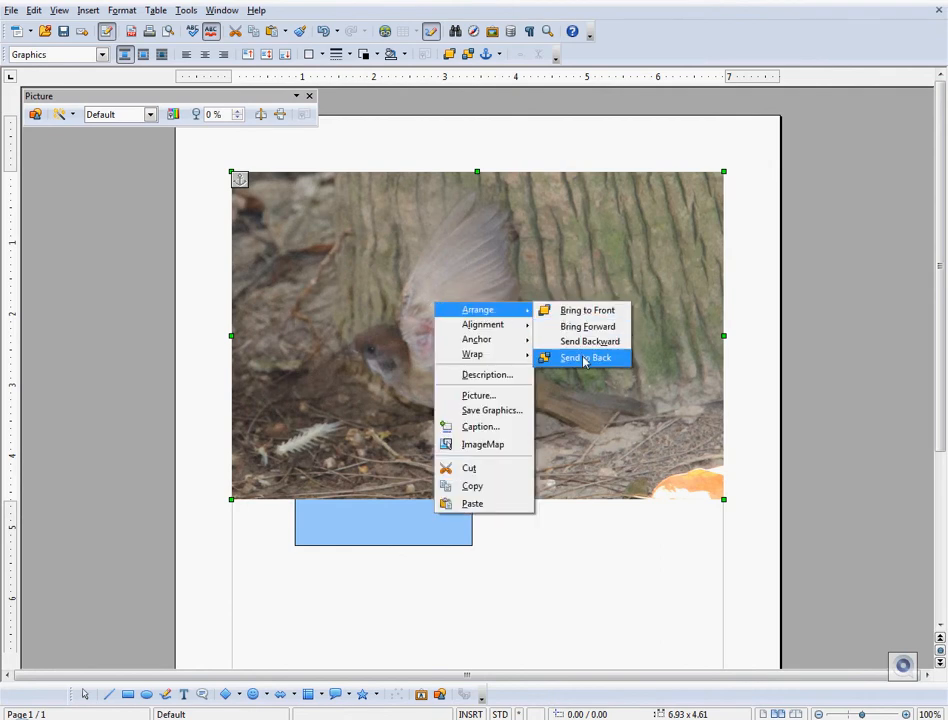
left_click(587, 357)
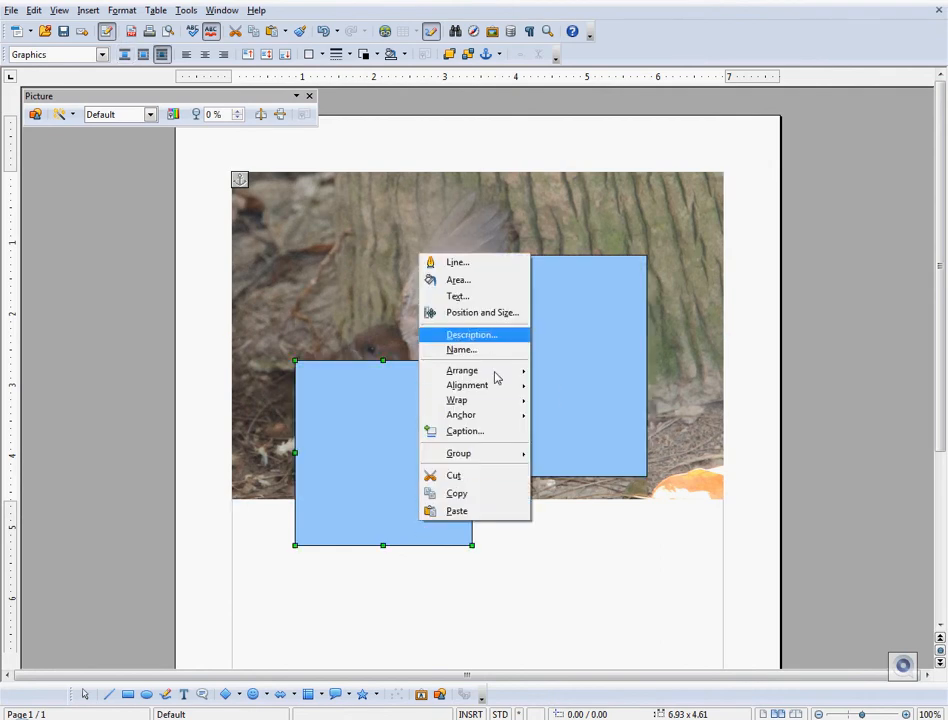
left_click(560, 432)
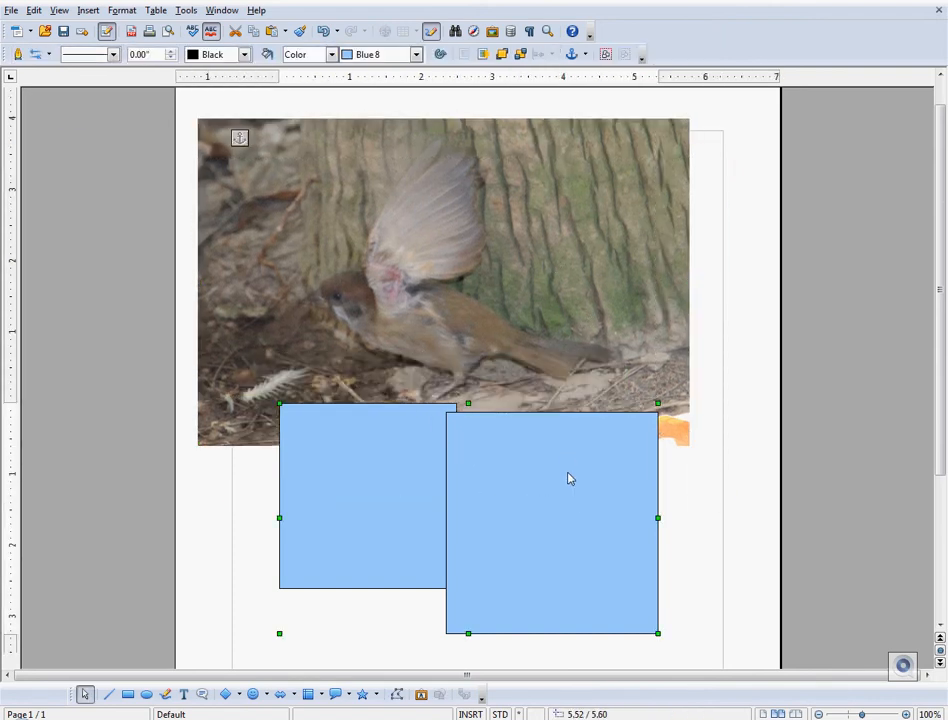
left_click(590, 490)
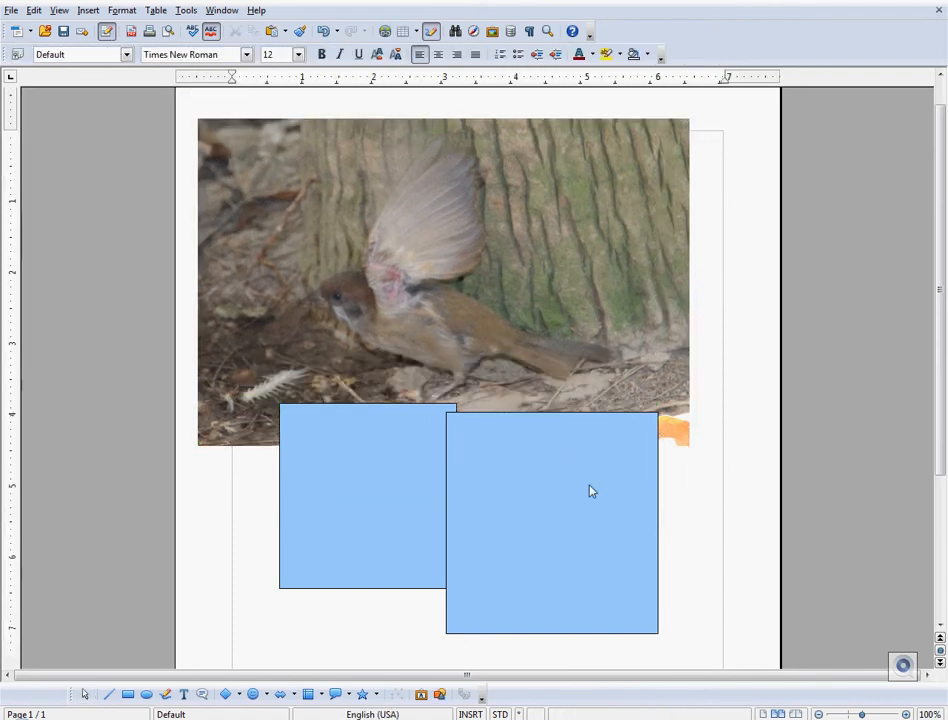